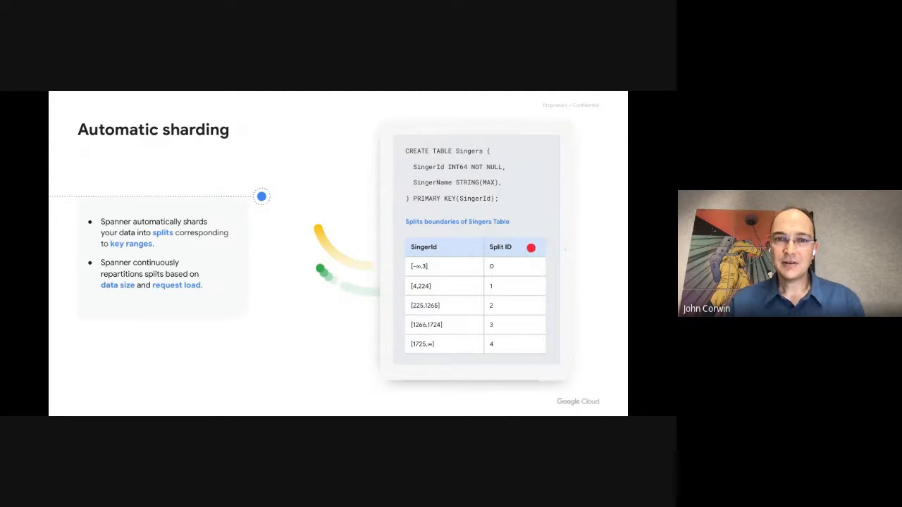
pyautogui.moveTo(516, 293)
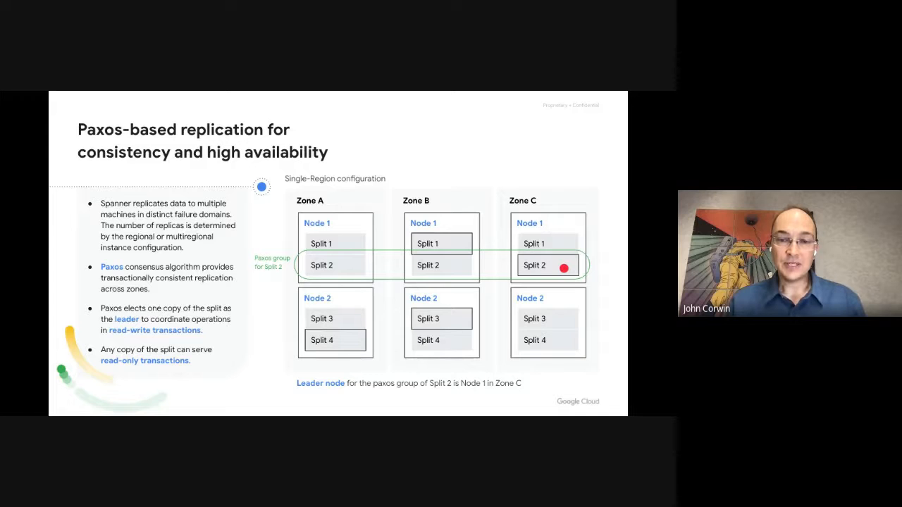
pyautogui.click(110, 380)
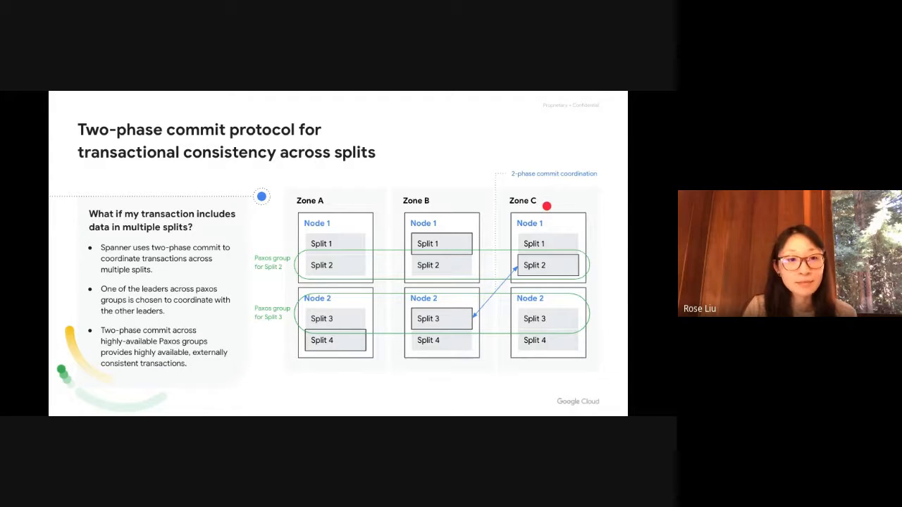
pyautogui.moveTo(447, 323)
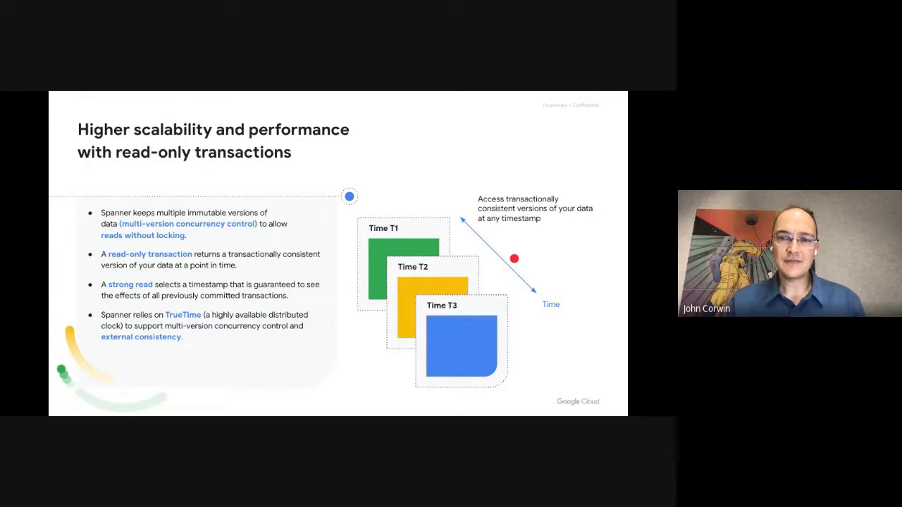
pyautogui.moveTo(419, 227)
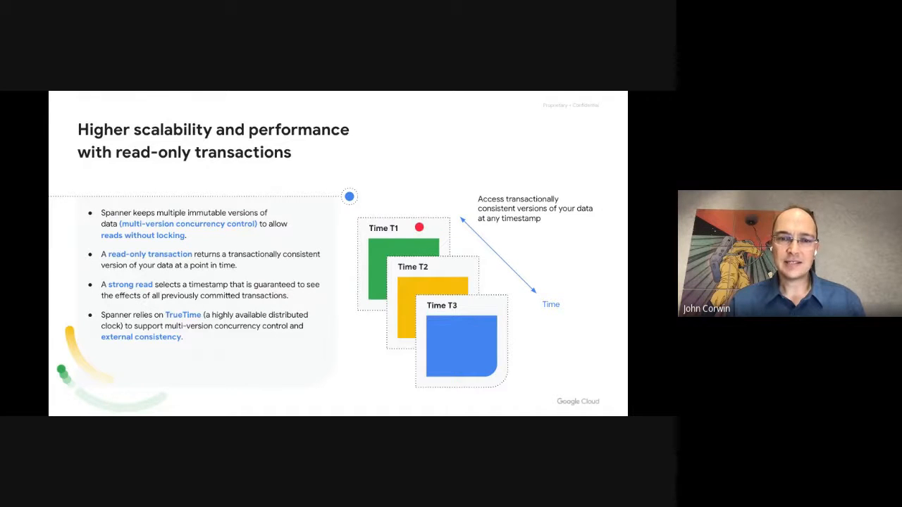